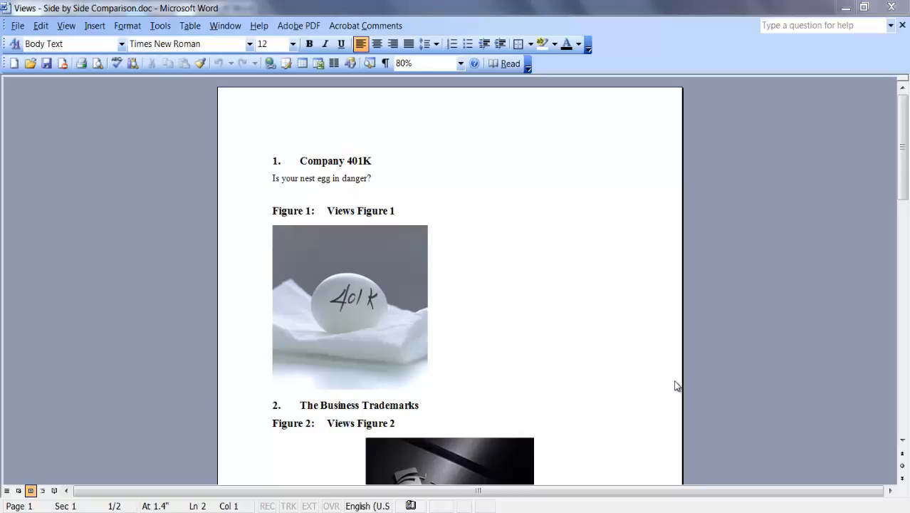
mouse_move(210, 22)
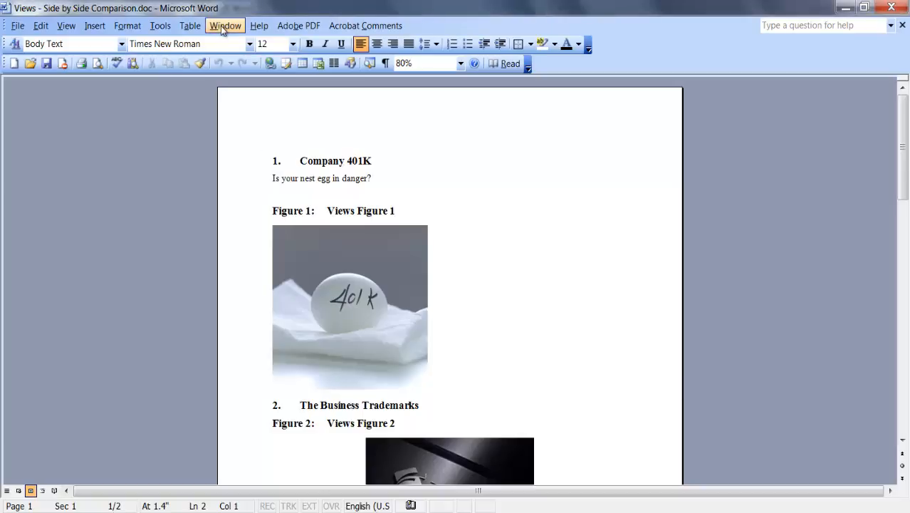
Open the Window menu showing the document comparison options.
click(225, 26)
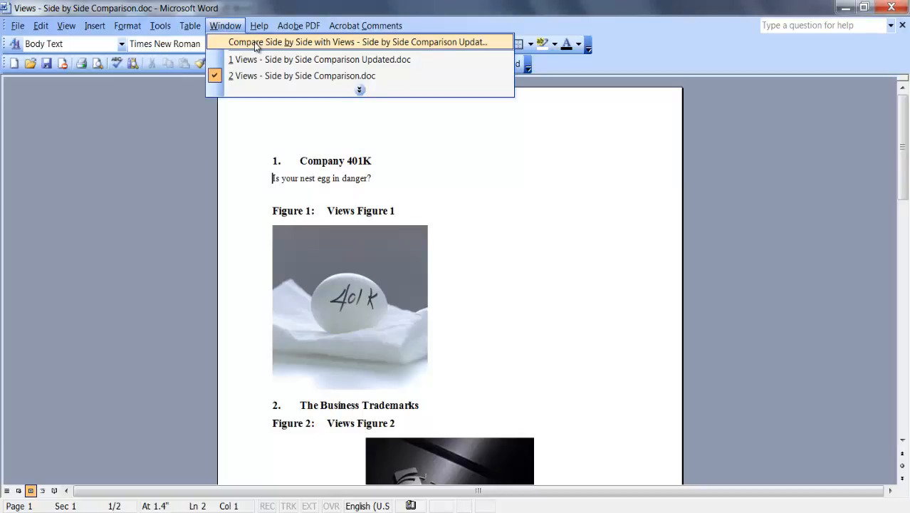
Compare side by side with 'Views - Side by Side Comparison Updated.doc' and scroll to the second heading.
click(358, 41)
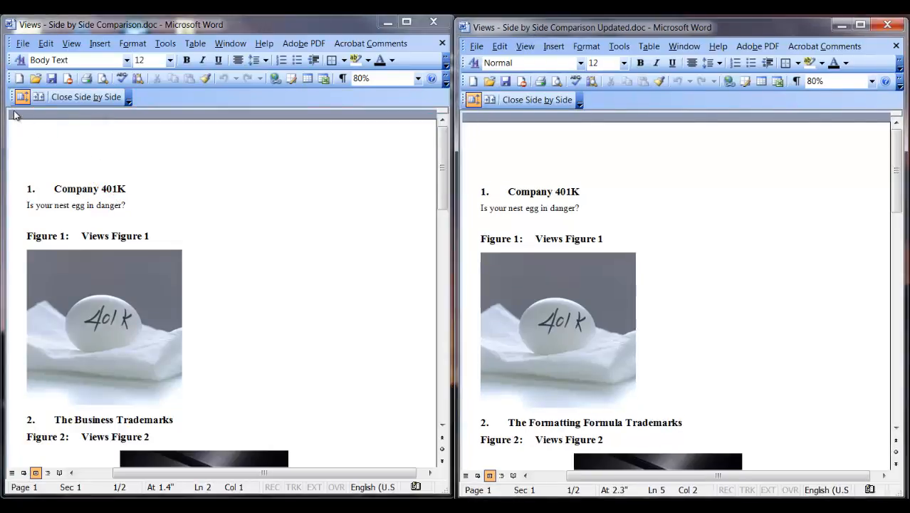
scroll(down, 3)
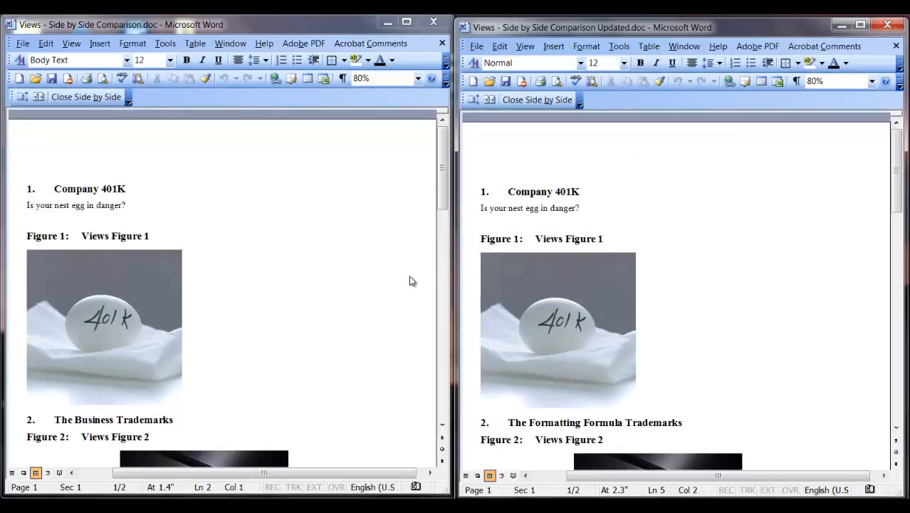
mouse_move(277, 296)
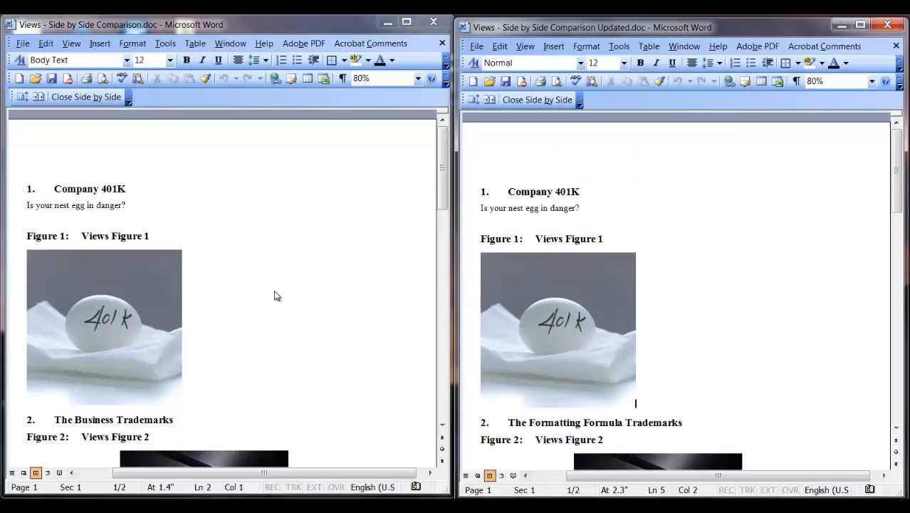
mouse_move(206, 196)
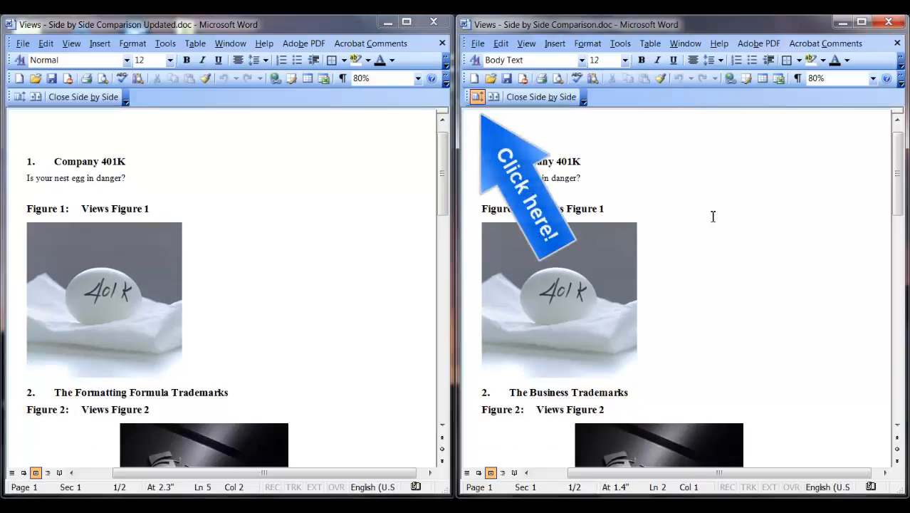
Scroll both synchronized windows past Figure 2 to Figure 3, showing the trademark heading and logo.
scroll(down, 3)
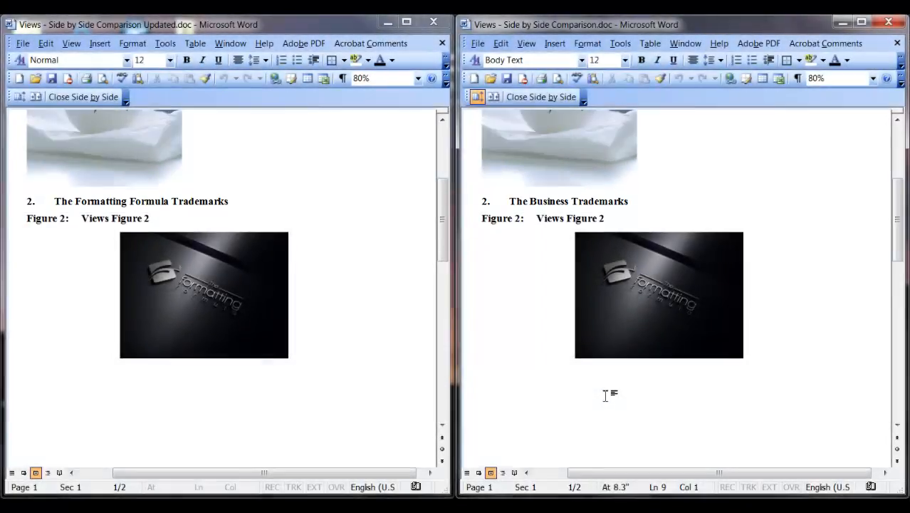
scroll(down, 3)
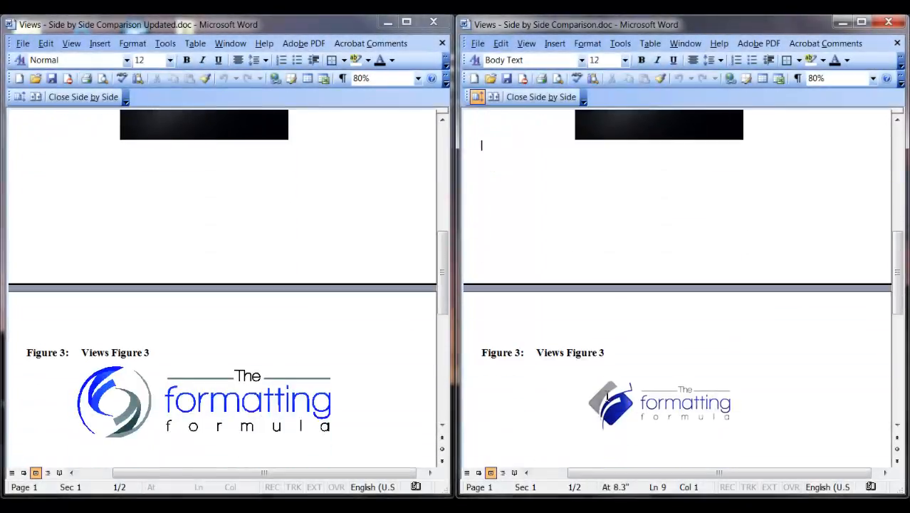
scroll(down, 3)
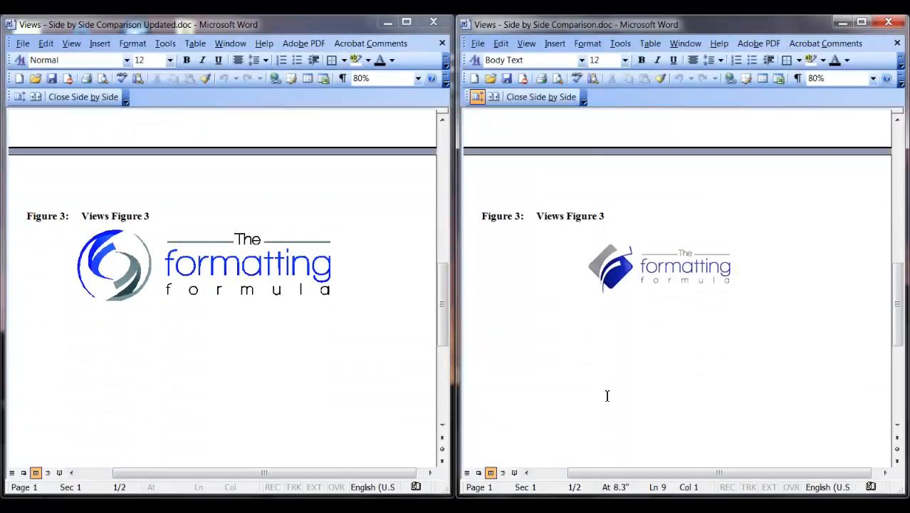